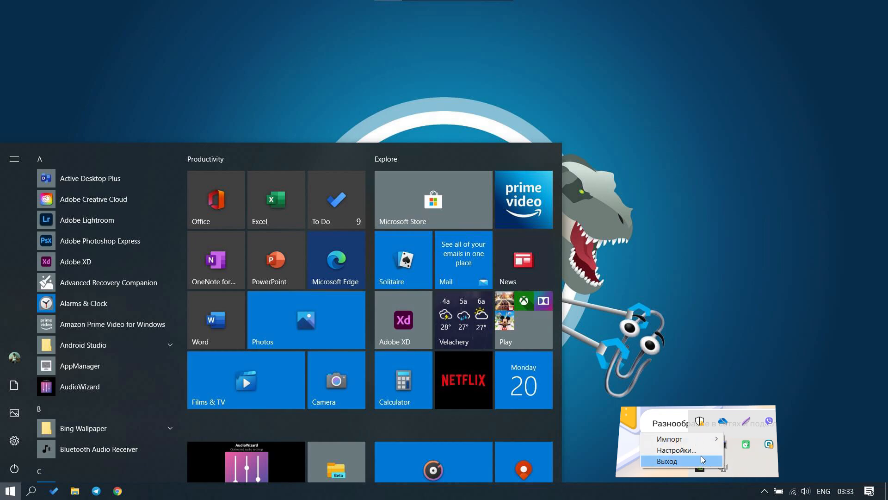
# In OpenVPN GUI settings, choose a manual HTTP proxy and enter address 123.3.3.3.
pyautogui.click(675, 451)
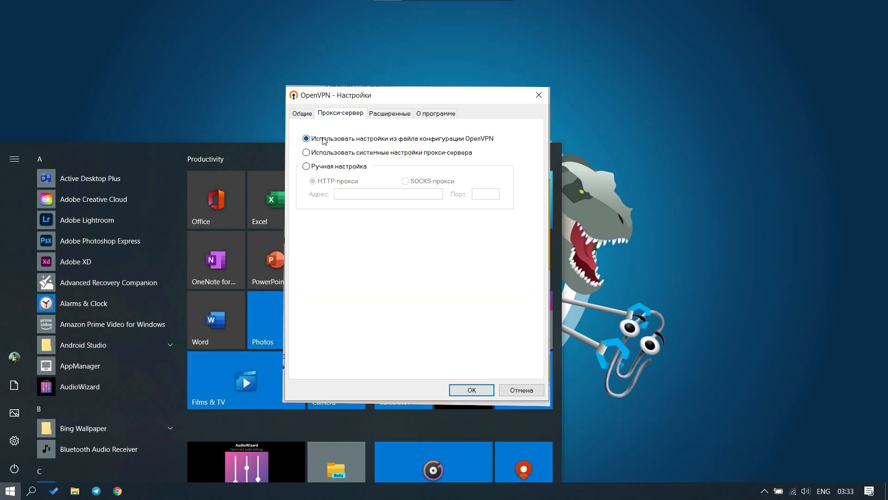
pyautogui.click(306, 166)
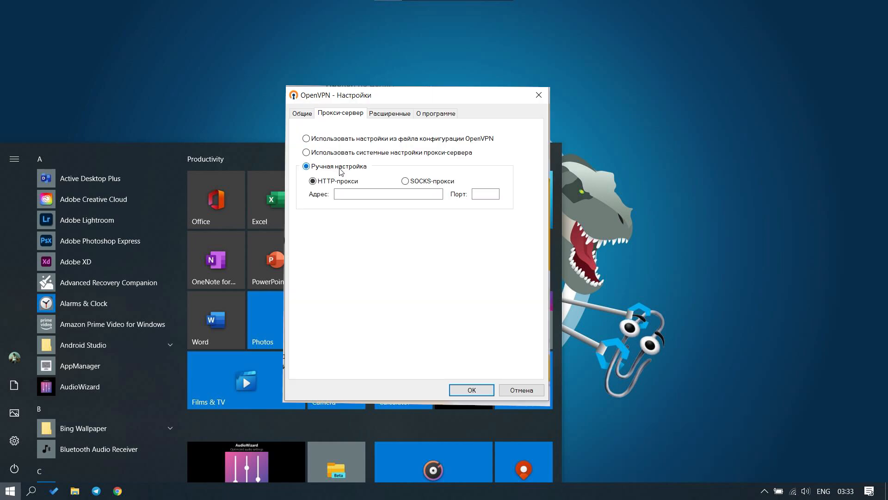
pyautogui.click(389, 194)
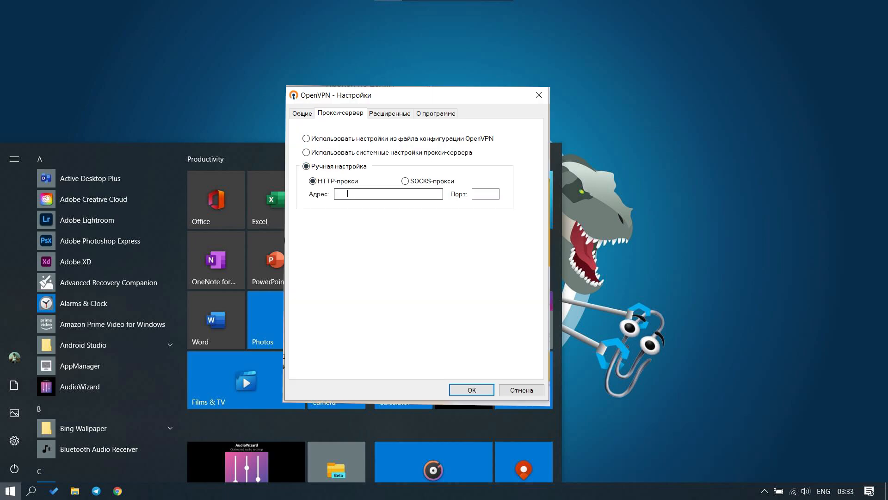
pyautogui.write('123.3.3.')
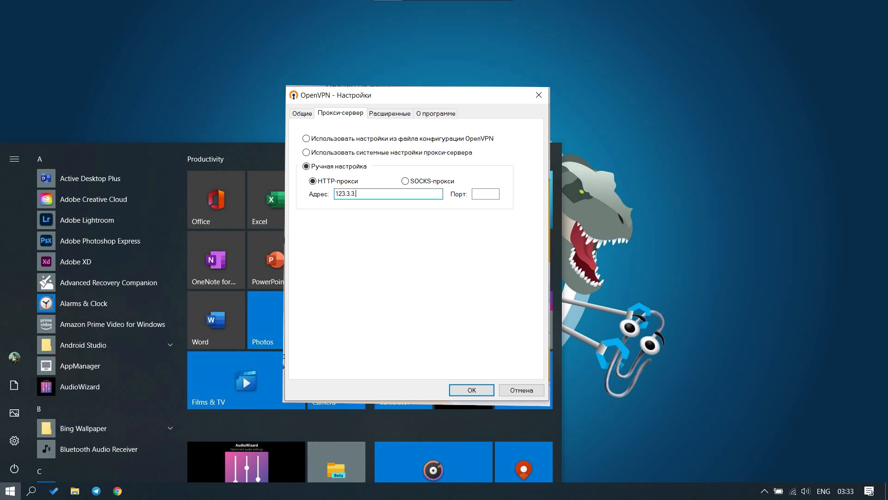
pyautogui.write('3')
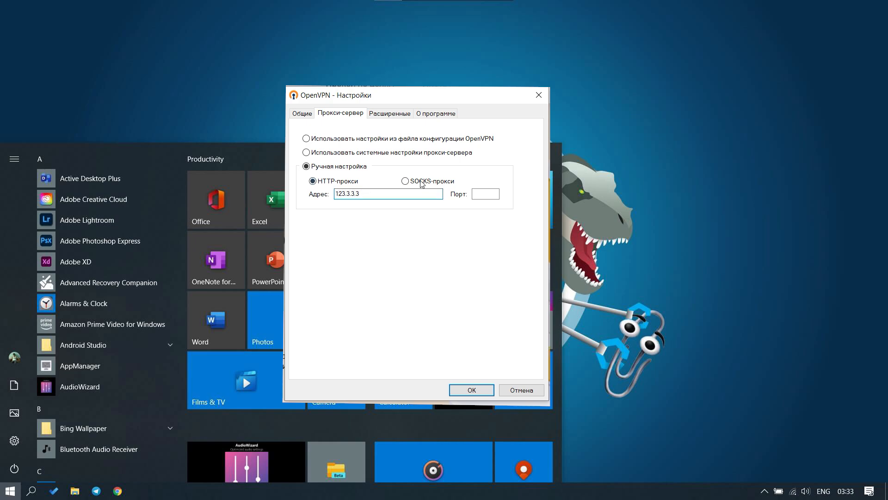
pyautogui.click(486, 194)
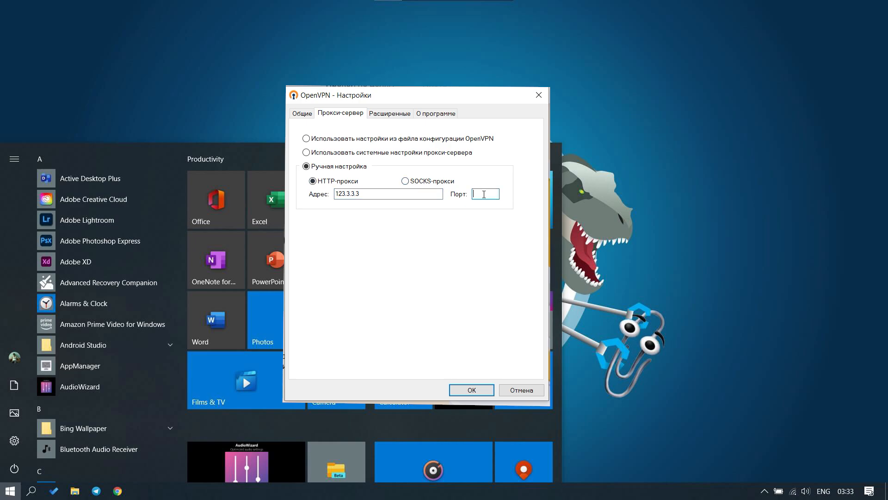
# Enter proxy port 8080 and save the manual proxy settings.
pyautogui.write('8080')
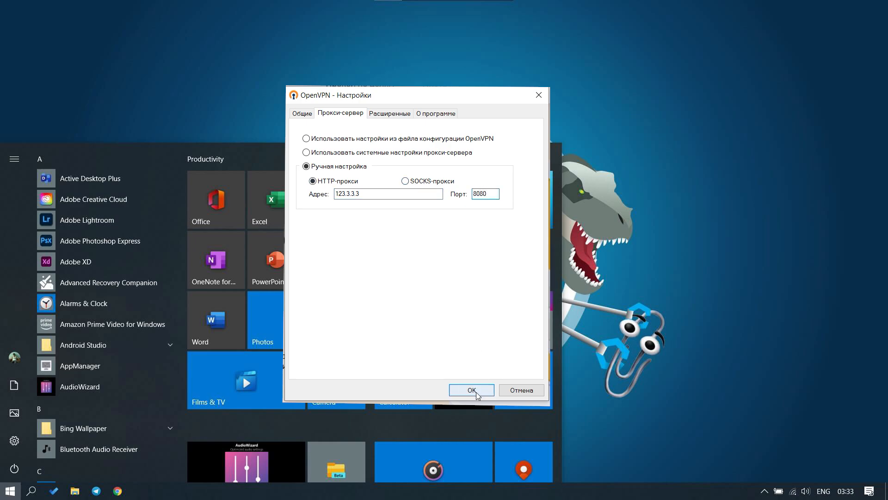
pyautogui.click(471, 390)
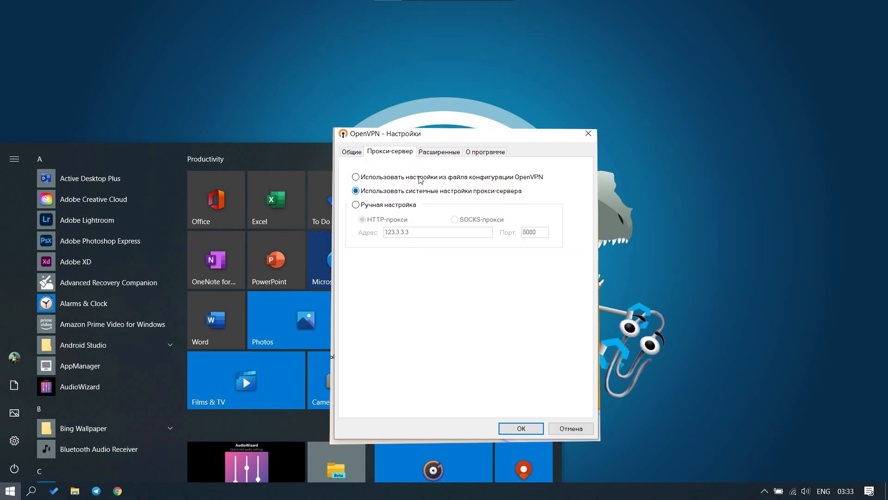
pyautogui.moveTo(424, 180)
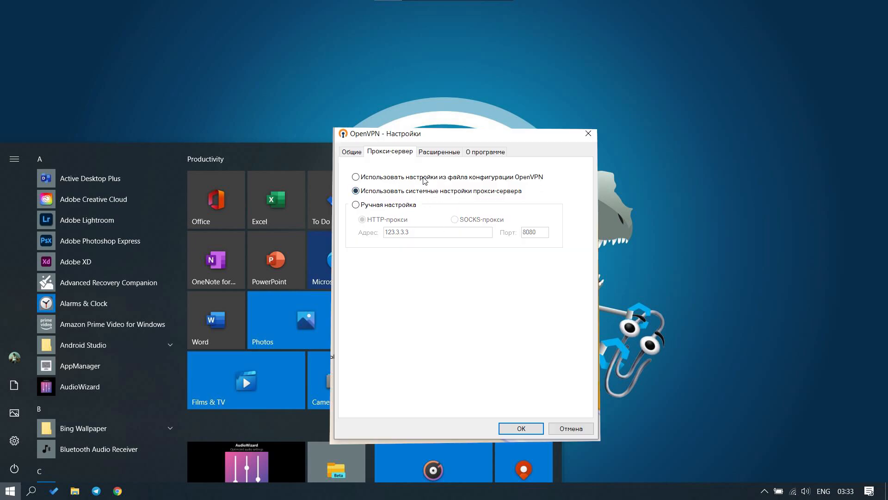
pyautogui.moveTo(421, 193)
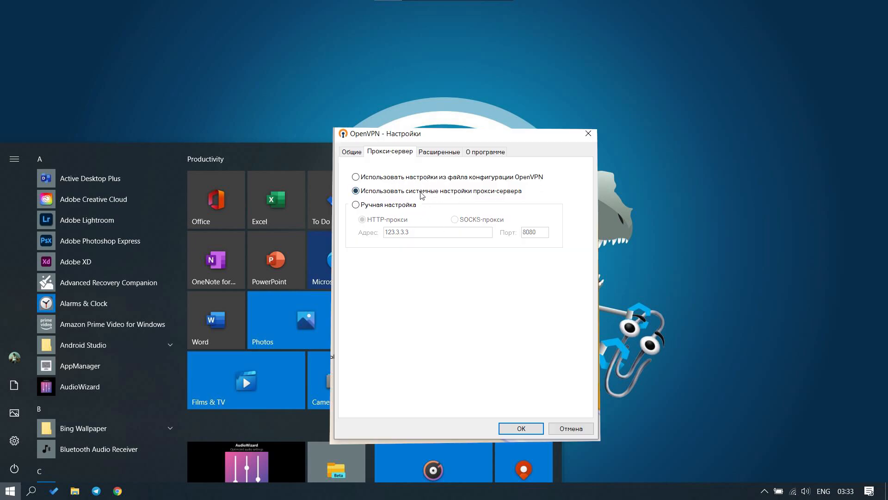
pyautogui.moveTo(473, 301)
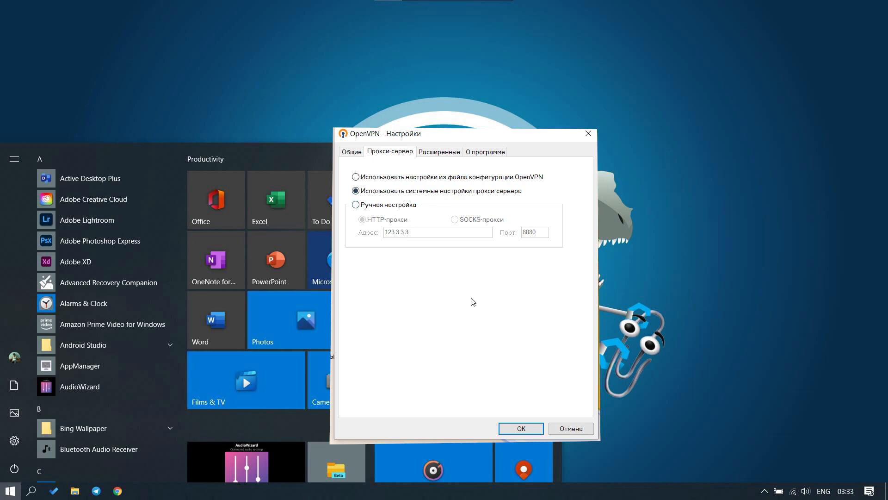
pyautogui.moveTo(554, 417)
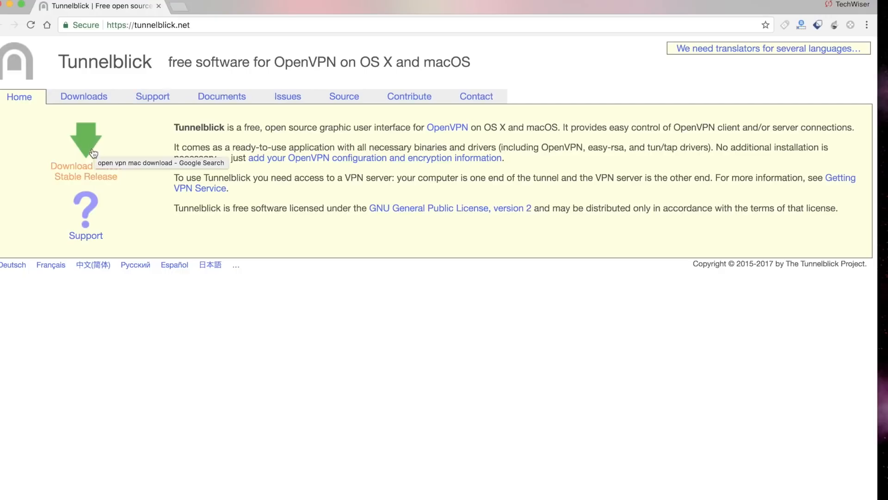
# Download Tunnelblick's stable release and launch it from the disk image, approving the warning.
pyautogui.click(86, 135)
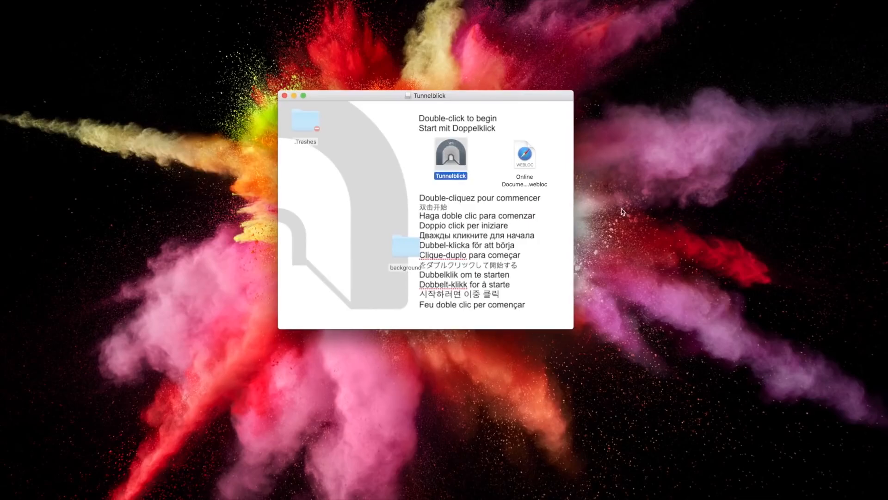
pyautogui.doubleClick(451, 159)
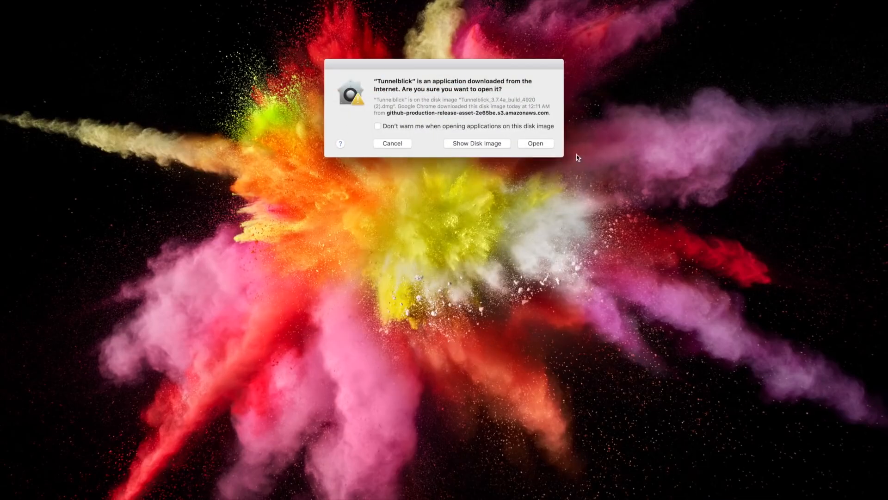
pyautogui.click(535, 143)
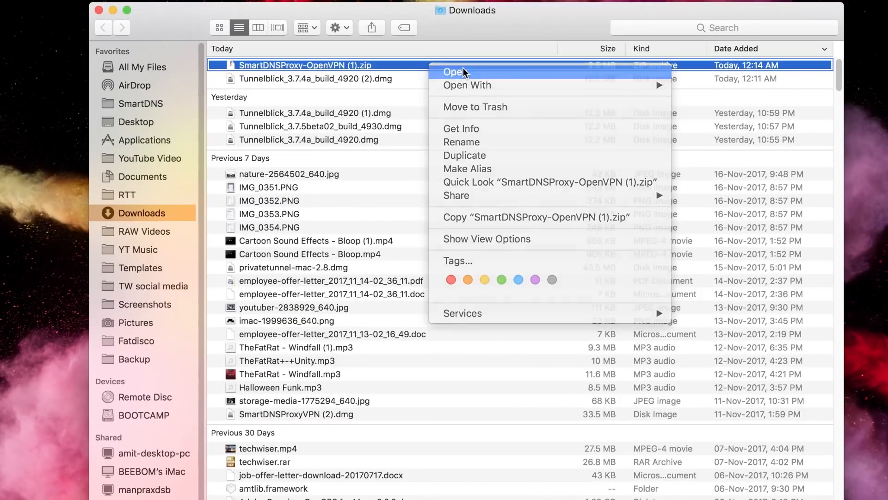
# Open the downloaded configuration archive and select US-Los_Angeles_2_UDP443.ovpn.
pyautogui.click(455, 72)
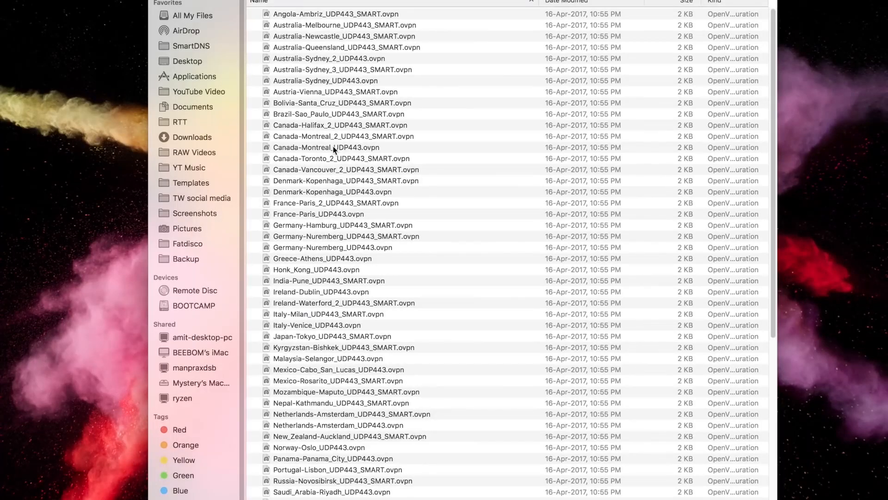
pyautogui.scroll(-3)
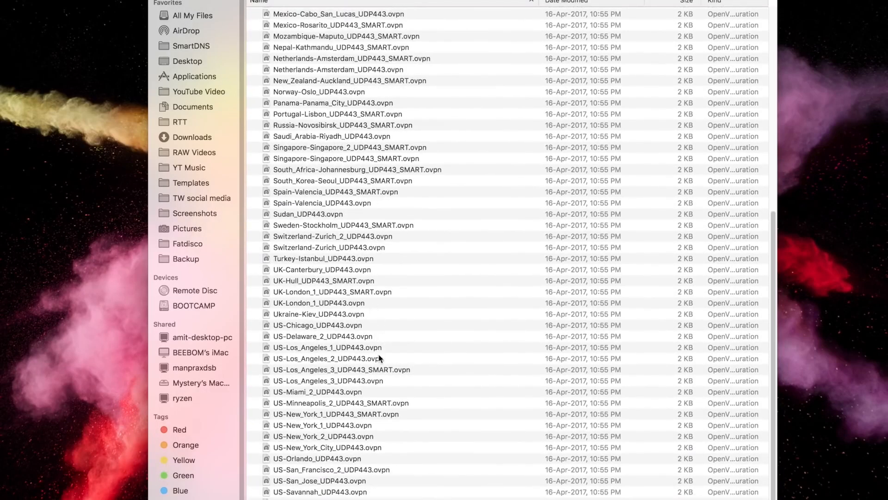
pyautogui.click(327, 359)
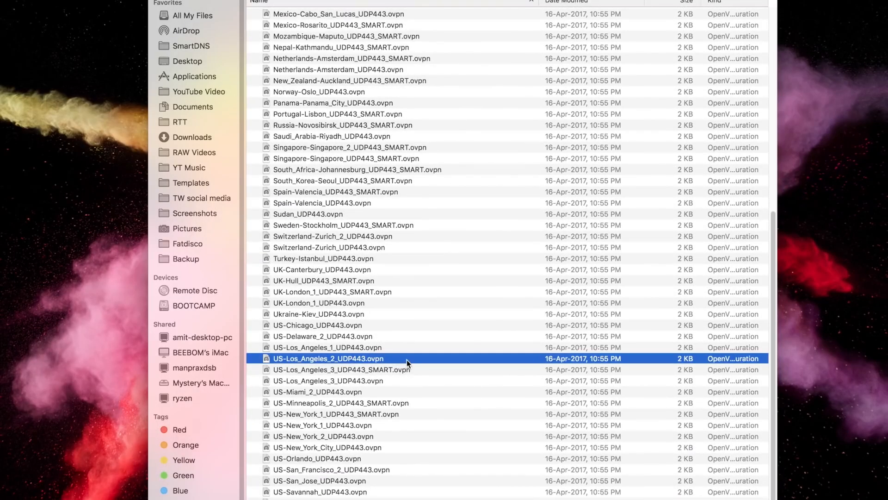
# Install US-Los_Angeles_2_UDP443 into Tunnelblick for Only Me, authorised with the account password.
pyautogui.doubleClick(327, 358)
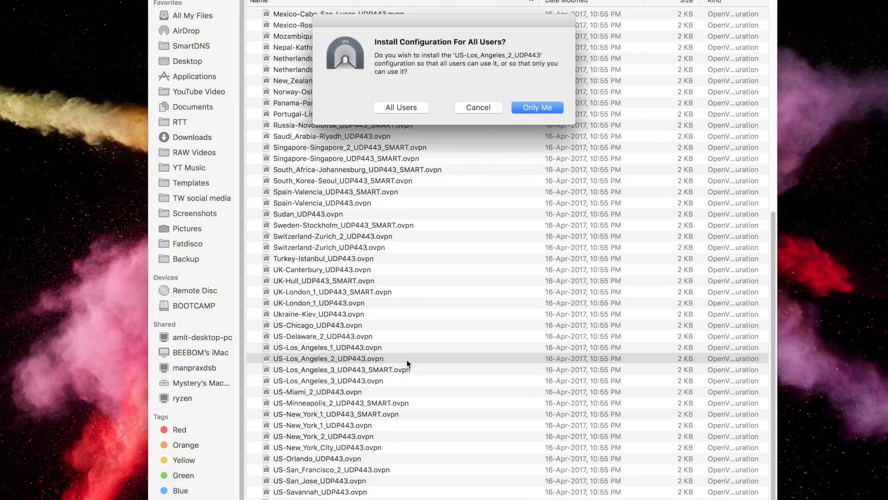
pyautogui.click(537, 106)
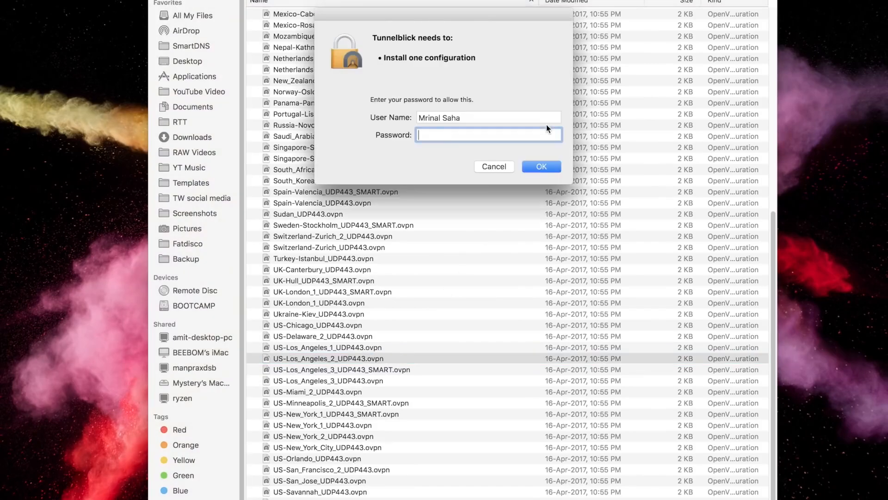
pyautogui.write('•••••')
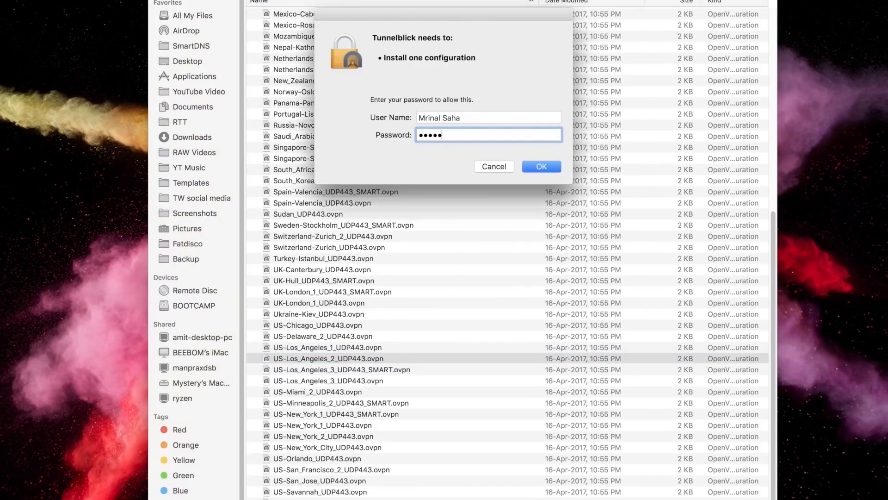
pyautogui.click(542, 166)
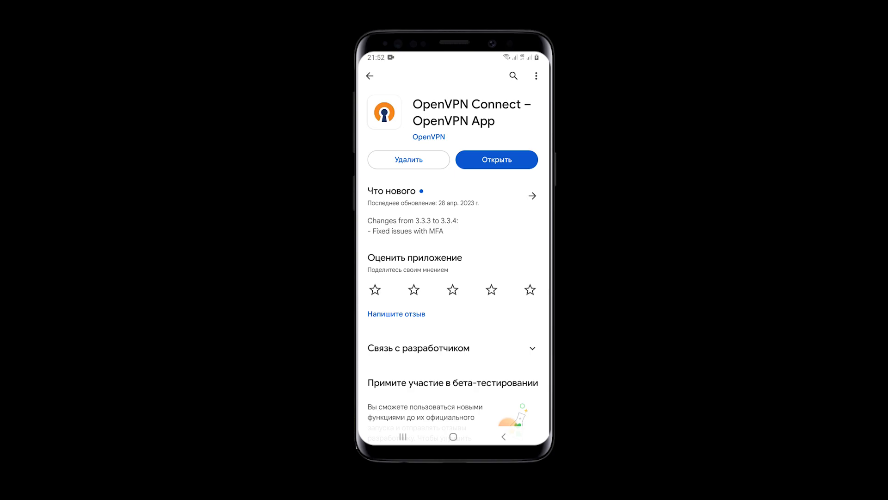
# Launch OpenVPN Connect, switch to Upload File import, then open the empty Proxies page.
pyautogui.click(496, 159)
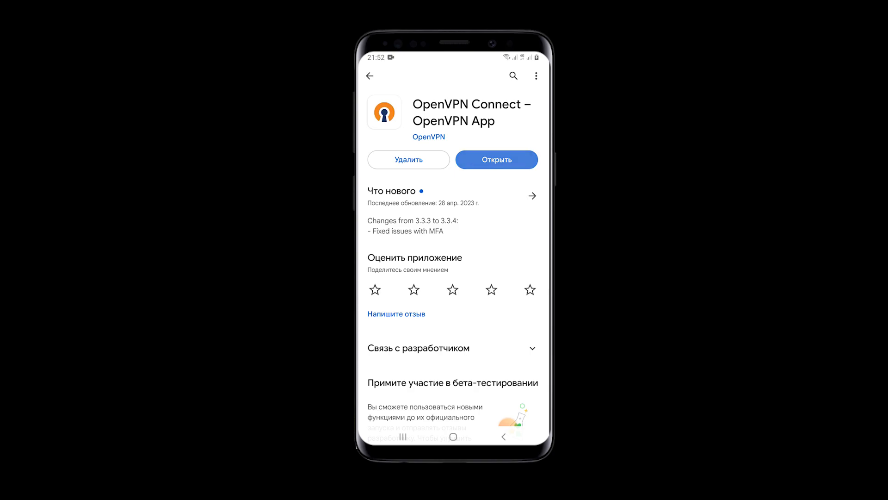
pyautogui.click(496, 160)
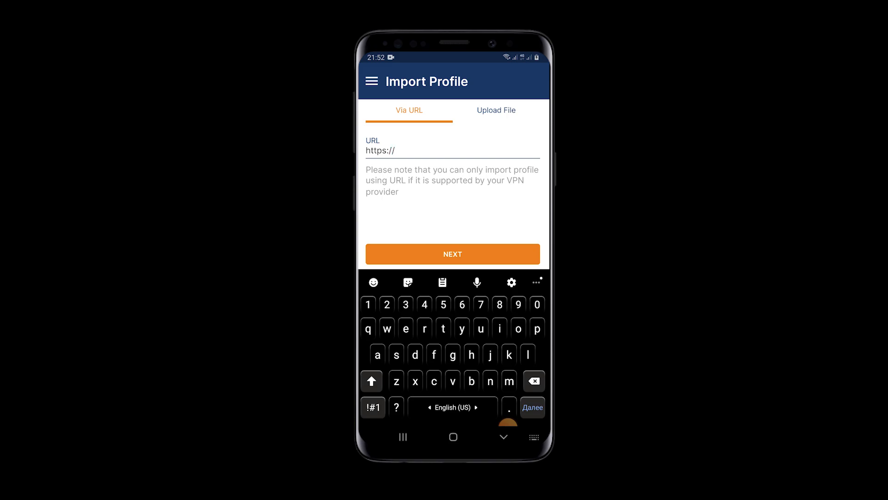
pyautogui.click(370, 82)
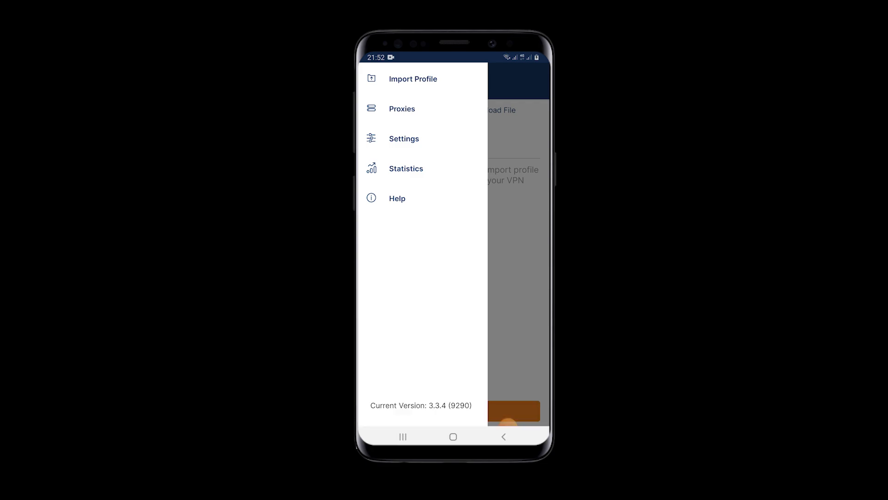
pyautogui.click(412, 79)
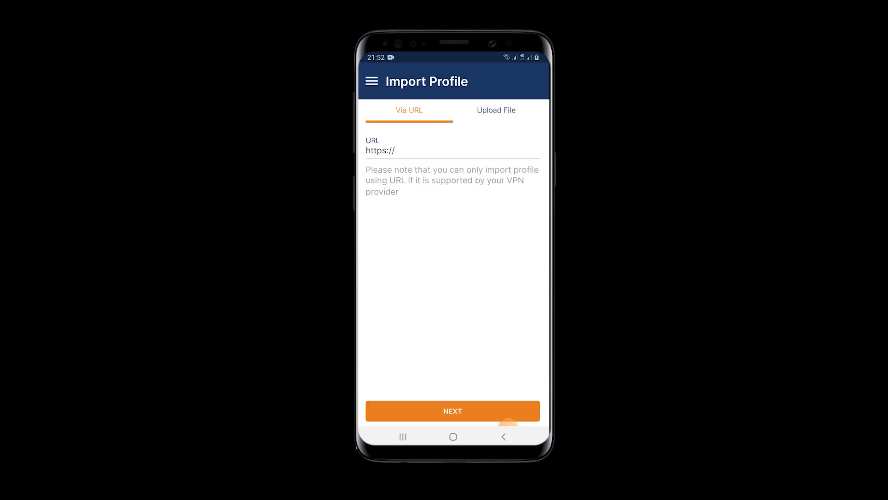
pyautogui.click(496, 110)
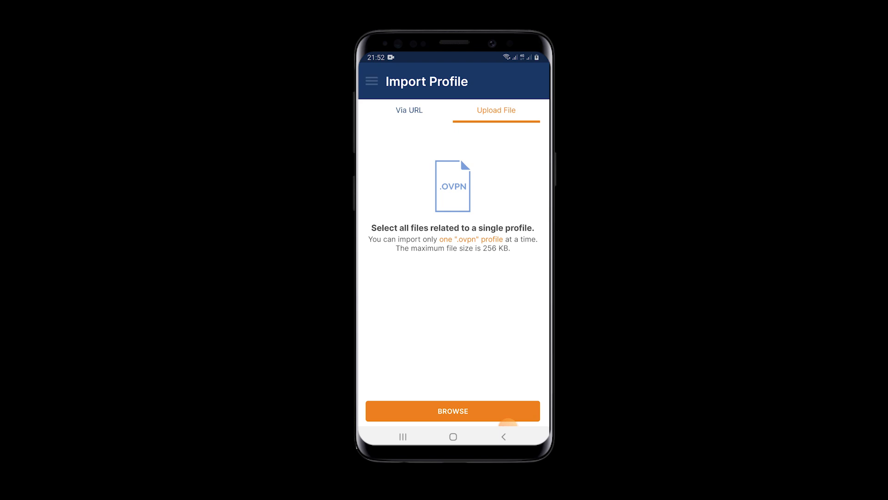
pyautogui.click(371, 81)
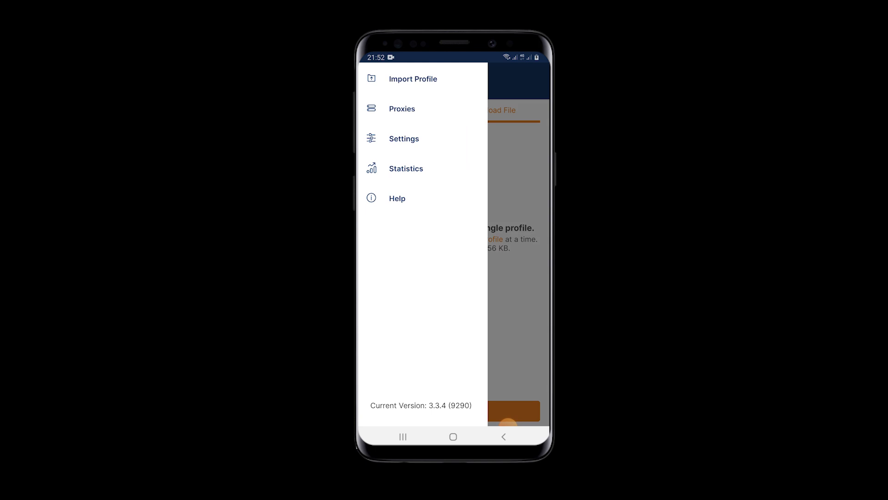
pyautogui.click(402, 109)
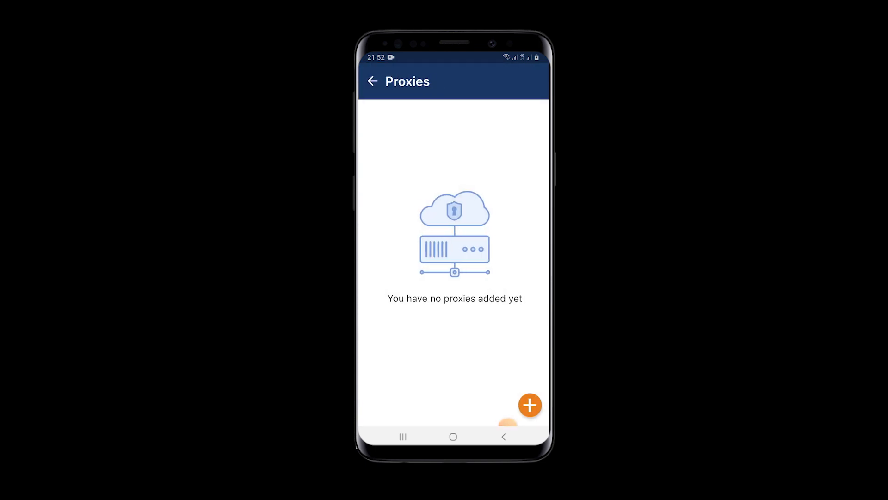
# Add proxy '1' at 123.9.7.8:8080 with username 'log' and password, and save it.
pyautogui.click(529, 405)
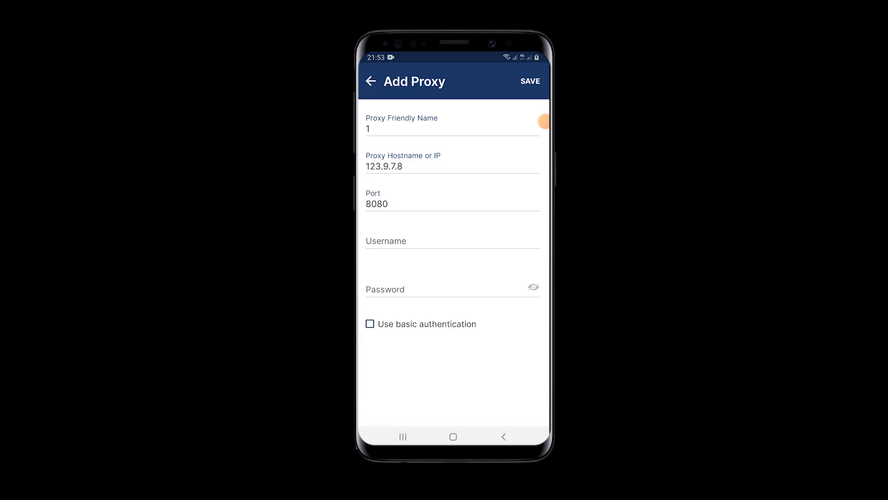
pyautogui.click(452, 241)
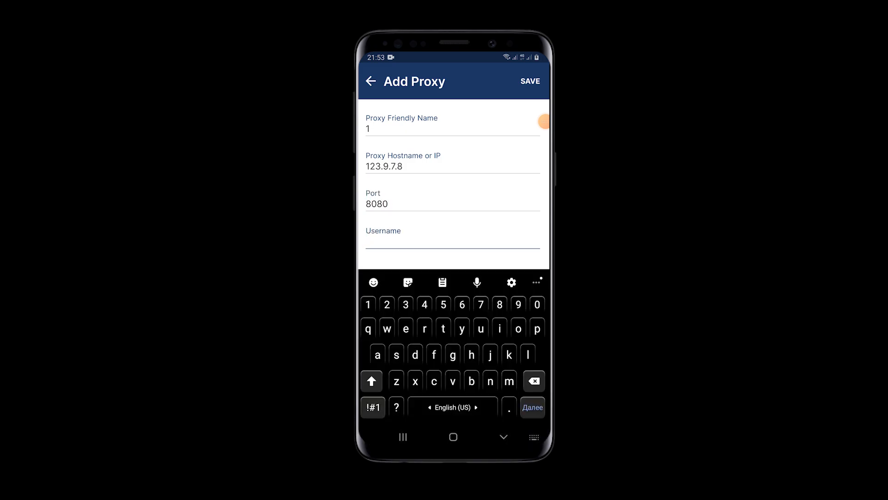
pyautogui.write('log')
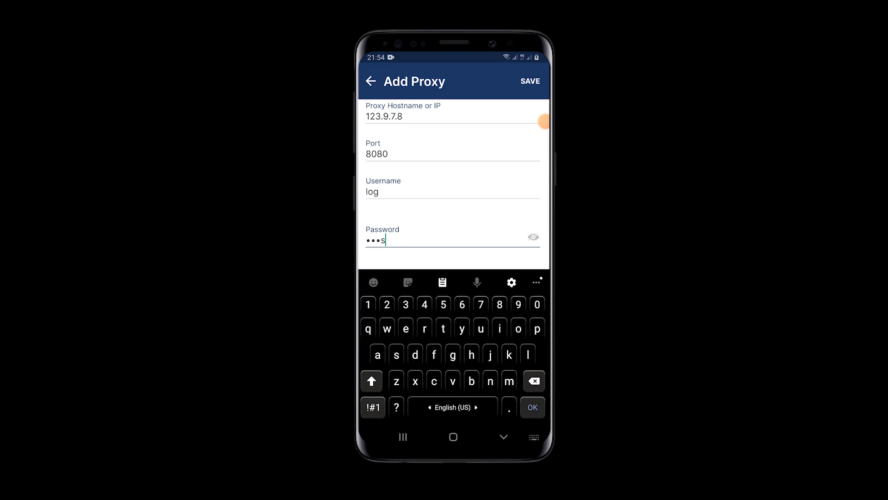
pyautogui.click(530, 81)
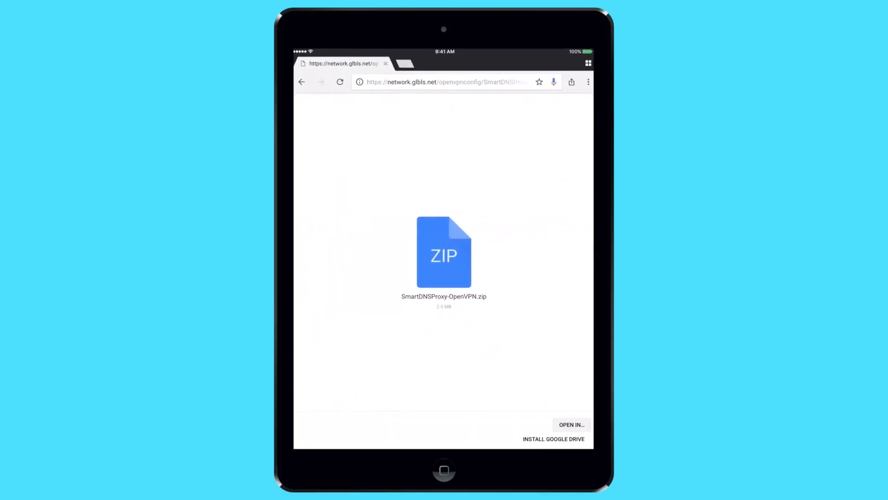
# Open the downloaded SmartDNSProxy-OpenVPN.zip in another app from Chrome.
pyautogui.click(571, 425)
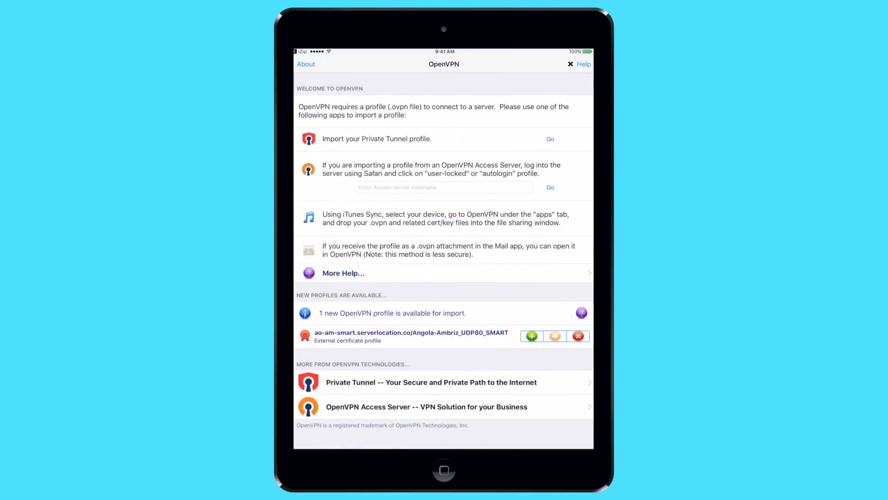
# Import the Angola-Ambriz_UDP80_SMART profile and connect until the status reads Connected.
pyautogui.scroll(-3)
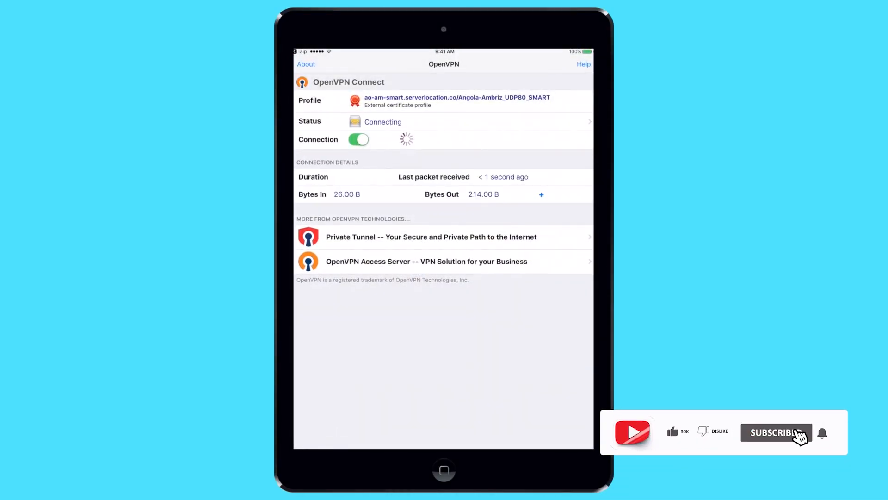
pyautogui.click(775, 433)
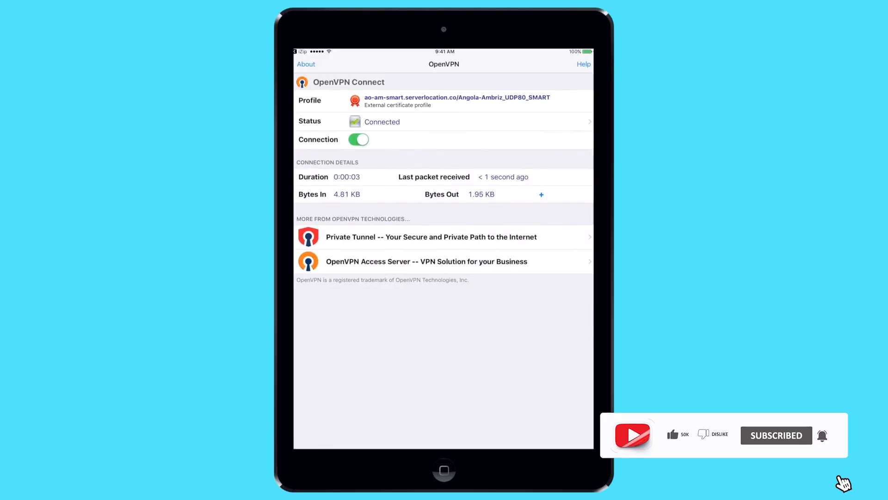